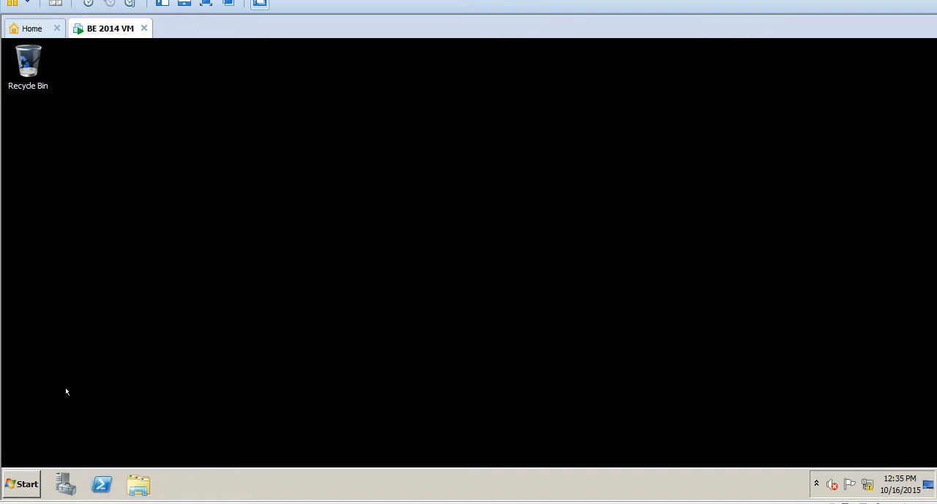
Browse the shared Powershell Scripts folder and select the Backup Exec 15 ISO file.
click(21, 484)
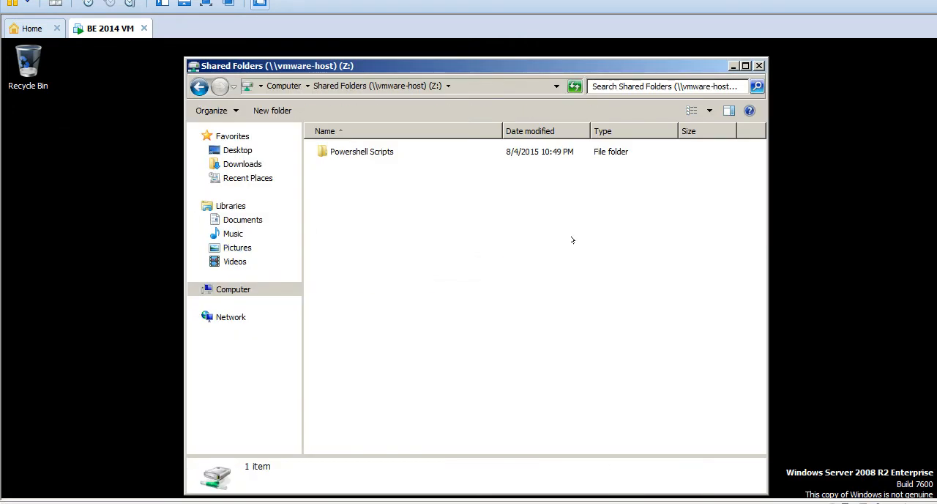
double_click(362, 152)
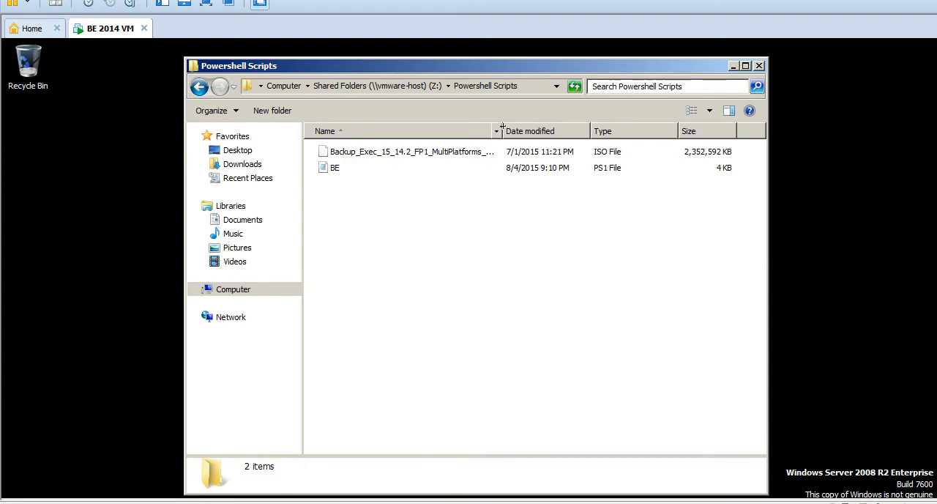
drag(496, 131, 560, 131)
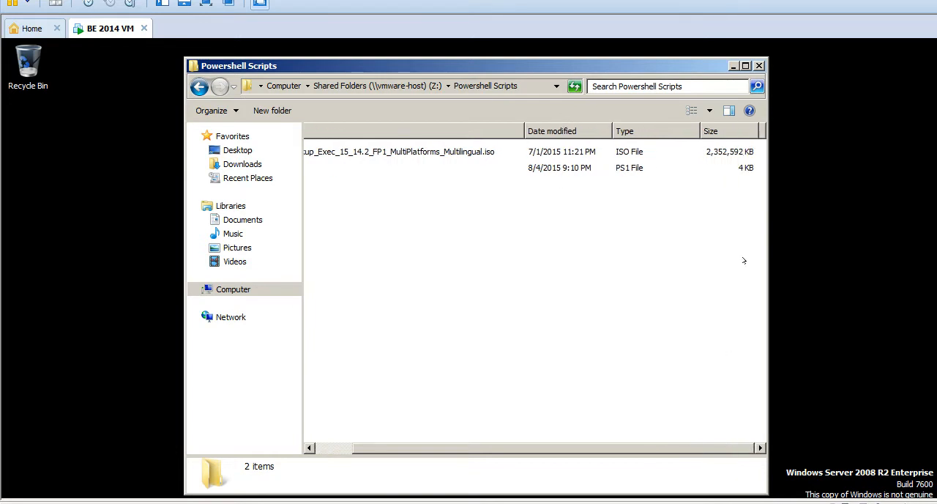
click(399, 152)
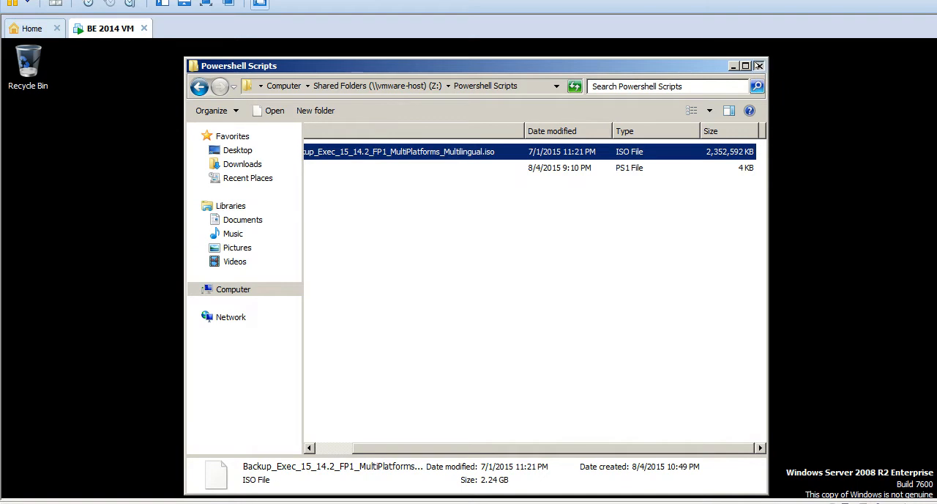
Run the installer program from the SYMANTEC DVD drive via Computer.
click(18, 484)
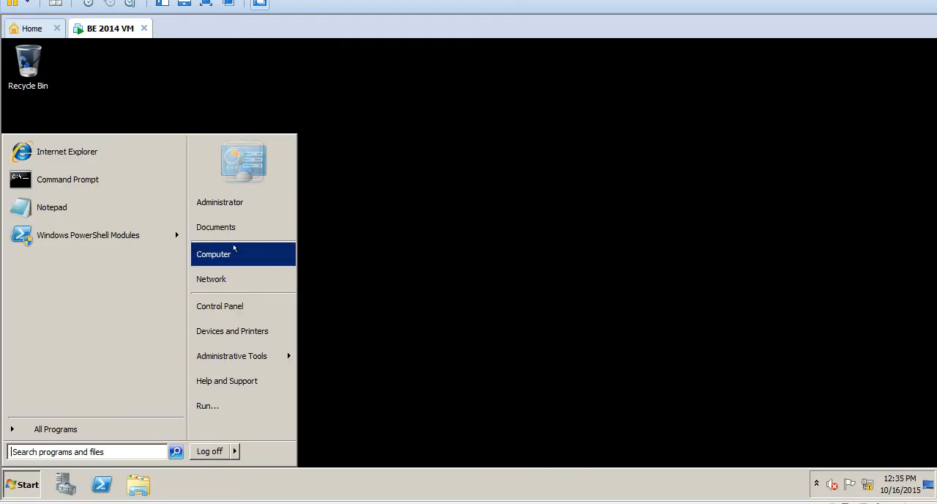
click(213, 253)
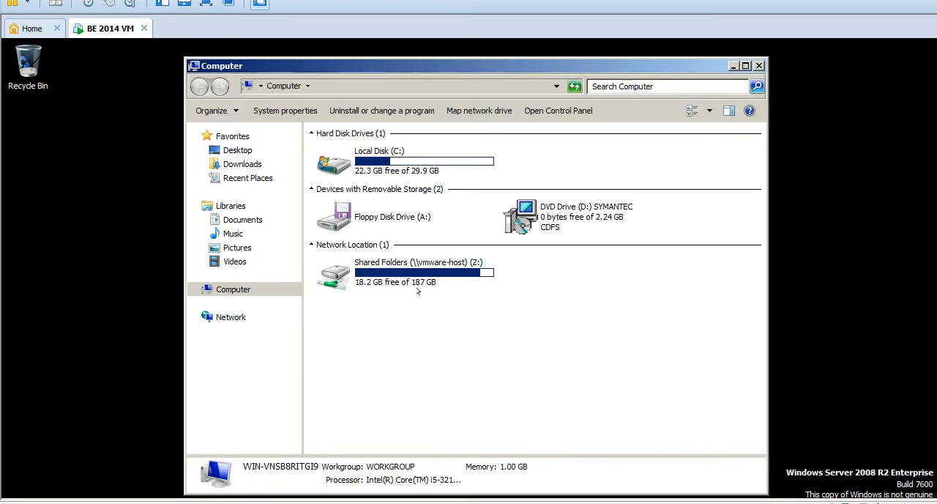
right_click(563, 216)
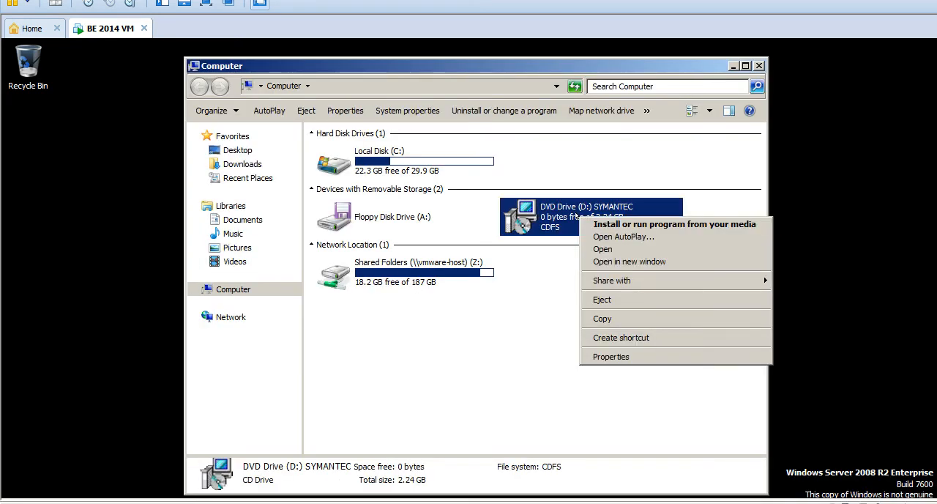
click(675, 224)
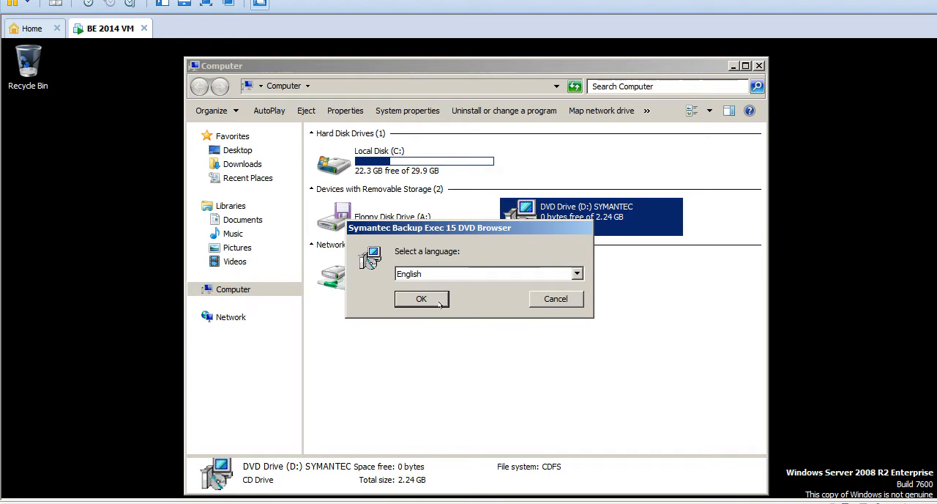
Confirm English as the installer language.
click(421, 299)
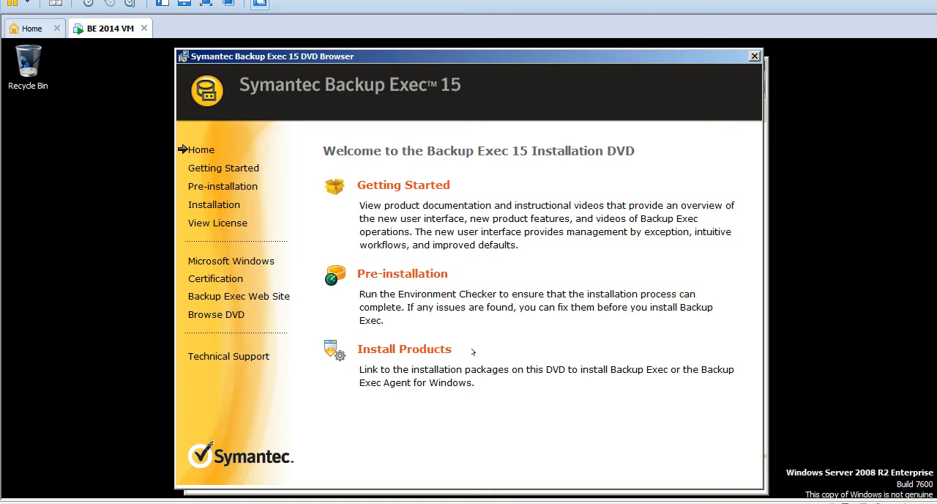
mouse_move(428, 246)
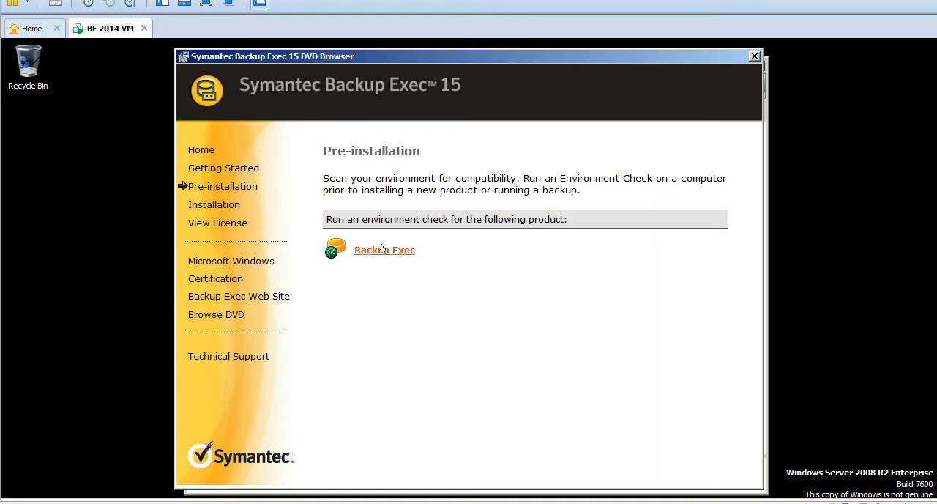
mouse_move(489, 234)
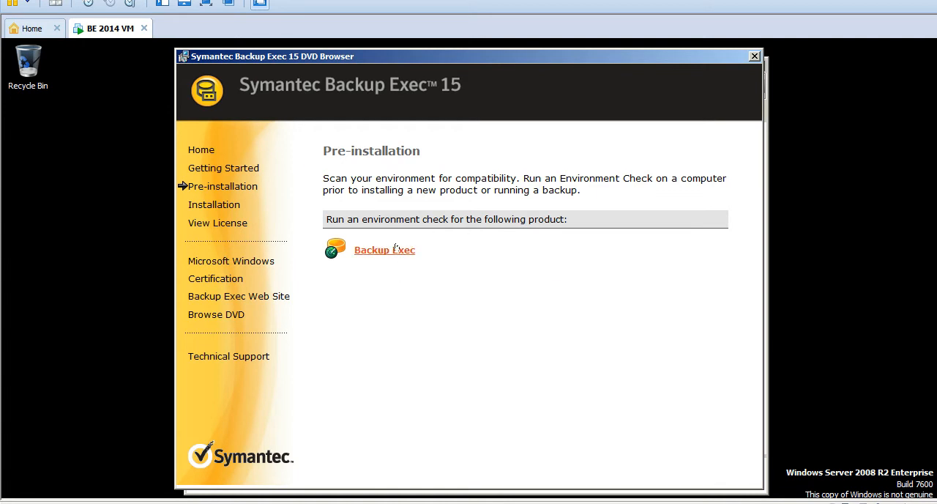
Launch the environment check for Backup Exec from the Pre-installation page.
click(384, 249)
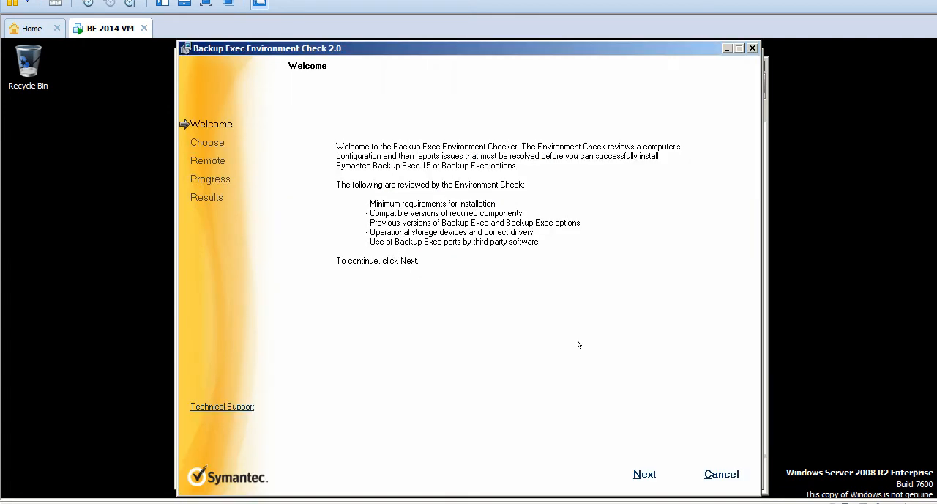
mouse_move(367, 202)
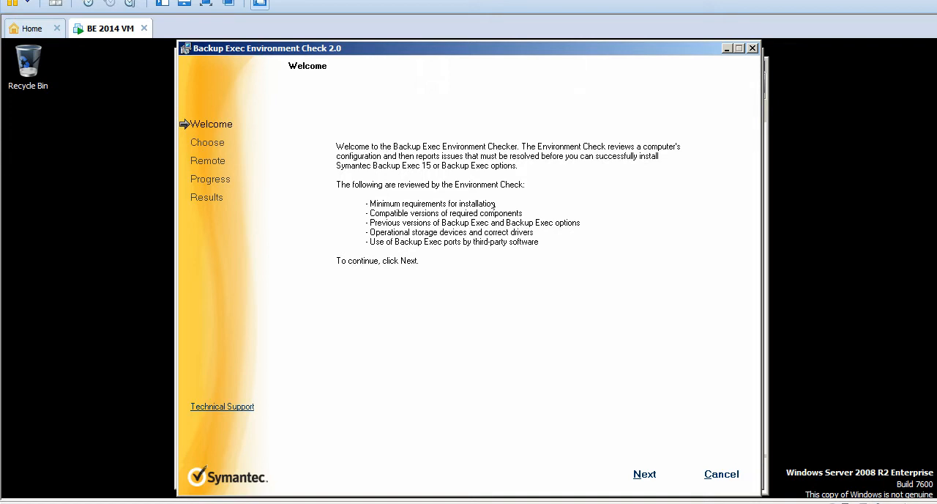
mouse_move(560, 205)
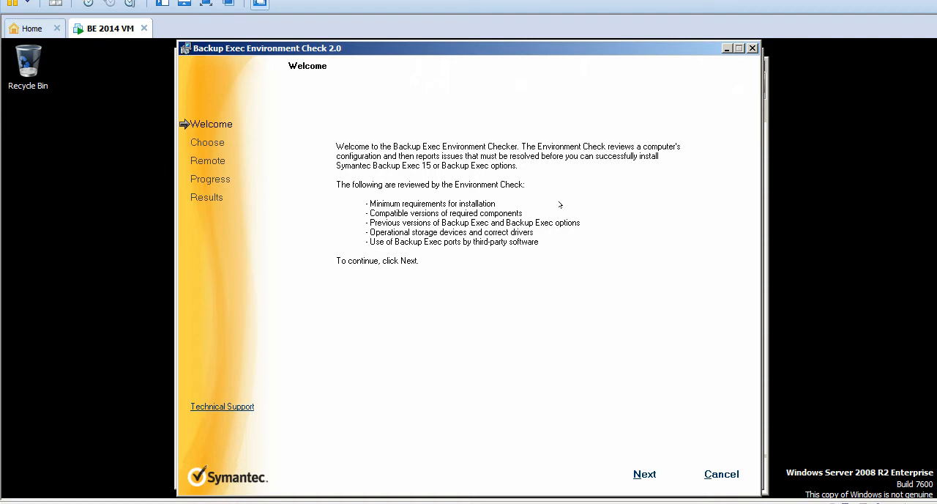
Advance past the Environment Check welcome page to the Choose step.
click(644, 474)
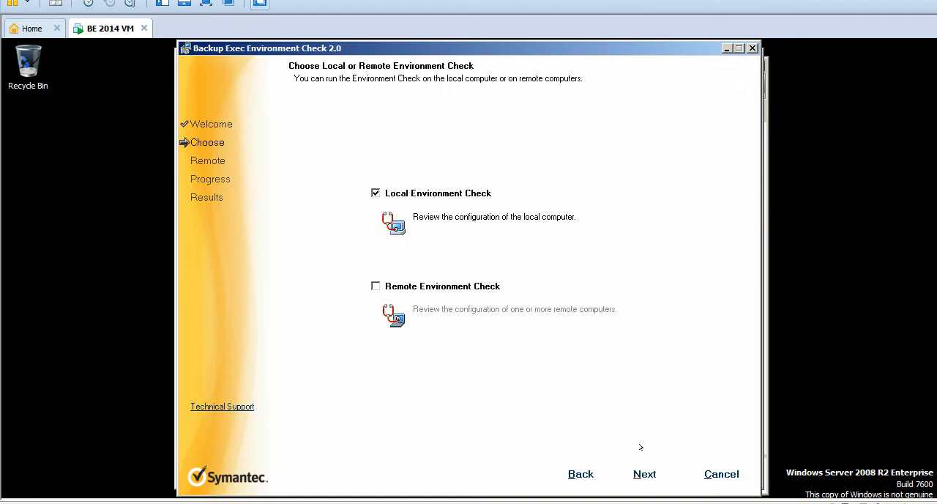
mouse_move(440, 208)
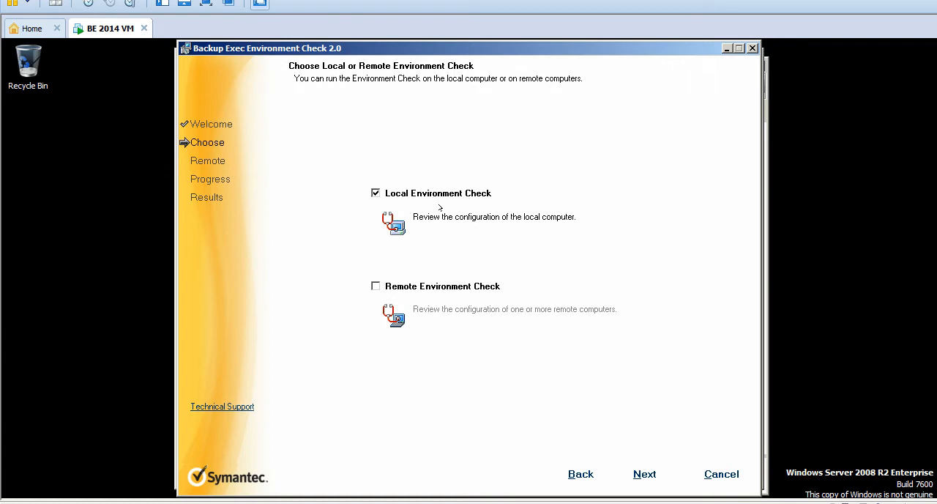
mouse_move(432, 188)
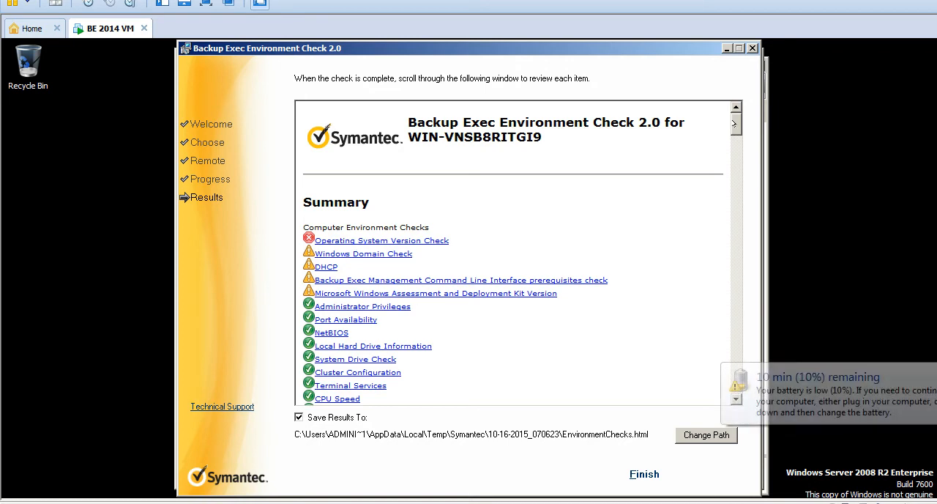
Jump to the failed Operating System Version Check and select its Windows Server 2008 R2 message.
scroll(down, 3)
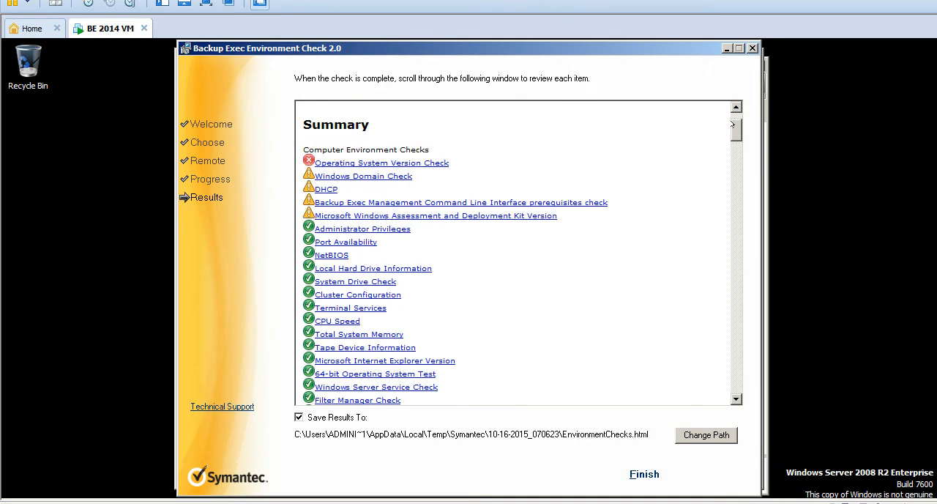
click(381, 162)
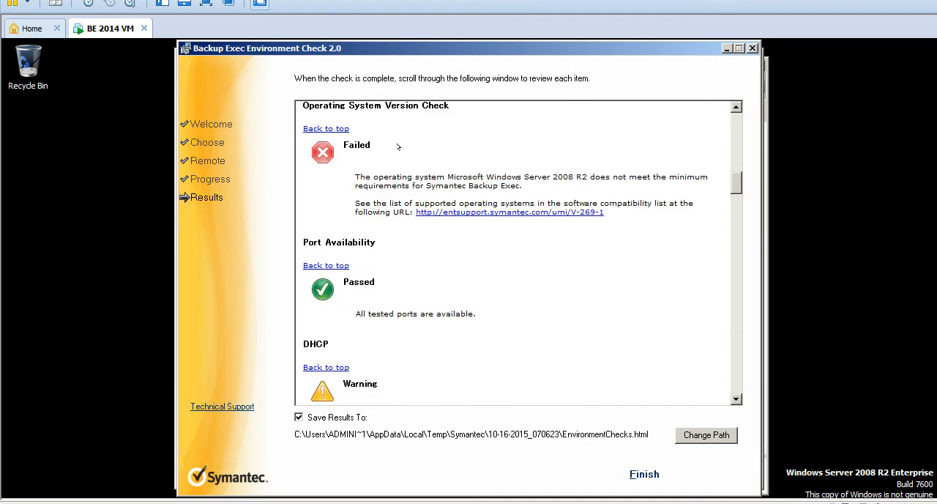
drag(415, 176, 520, 186)
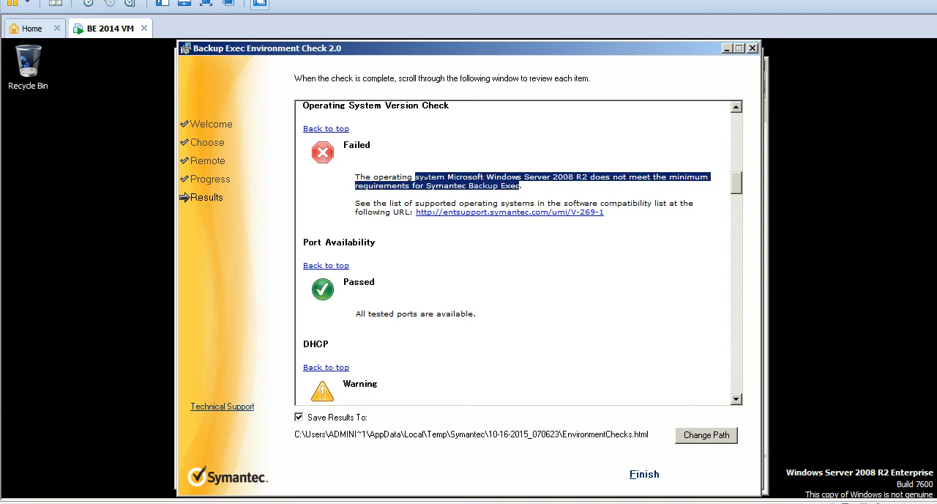
drag(413, 177, 355, 176)
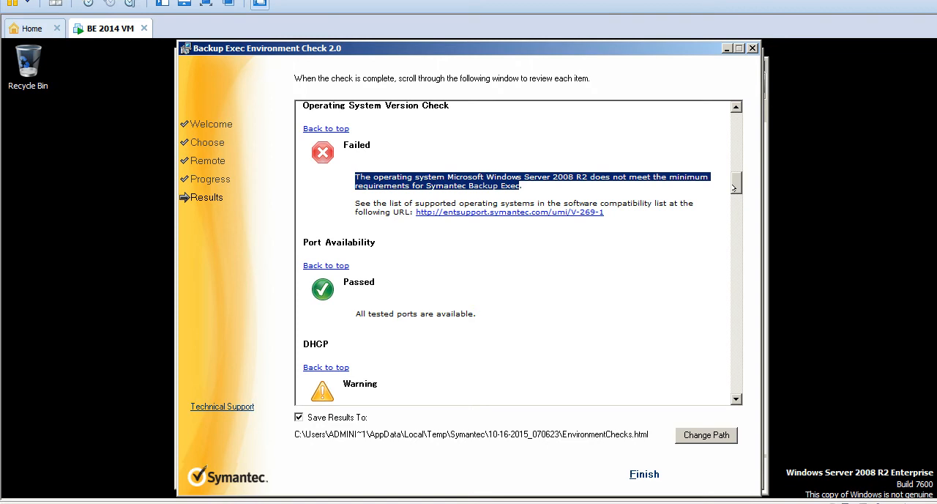
Scroll through the remaining environment check results and return to the Summary list.
scroll(down, 3)
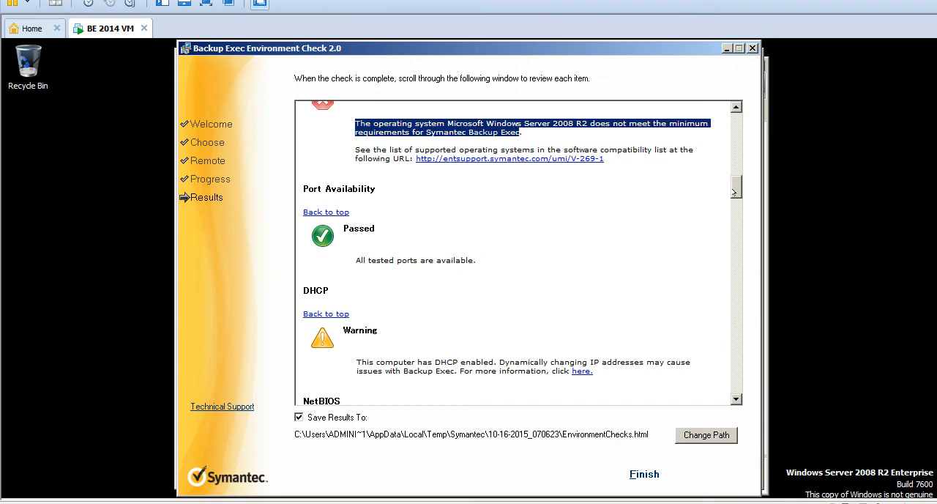
scroll(down, 3)
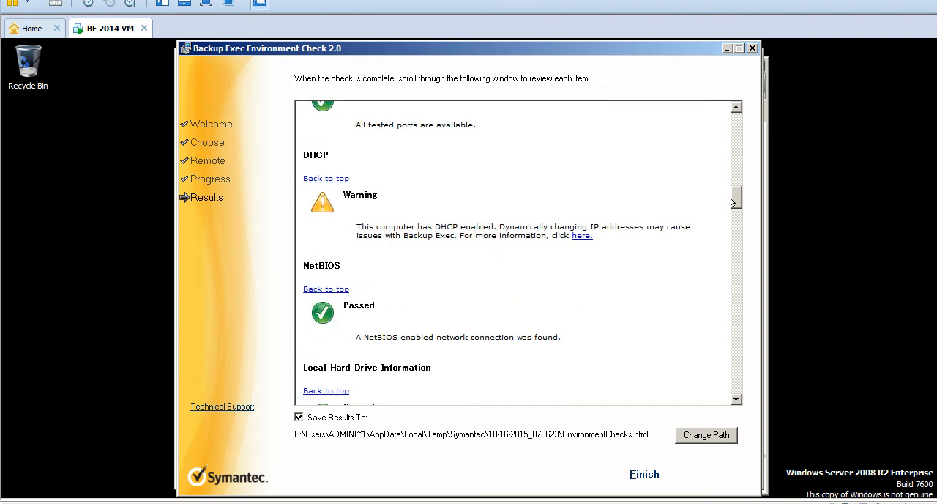
scroll(down, 3)
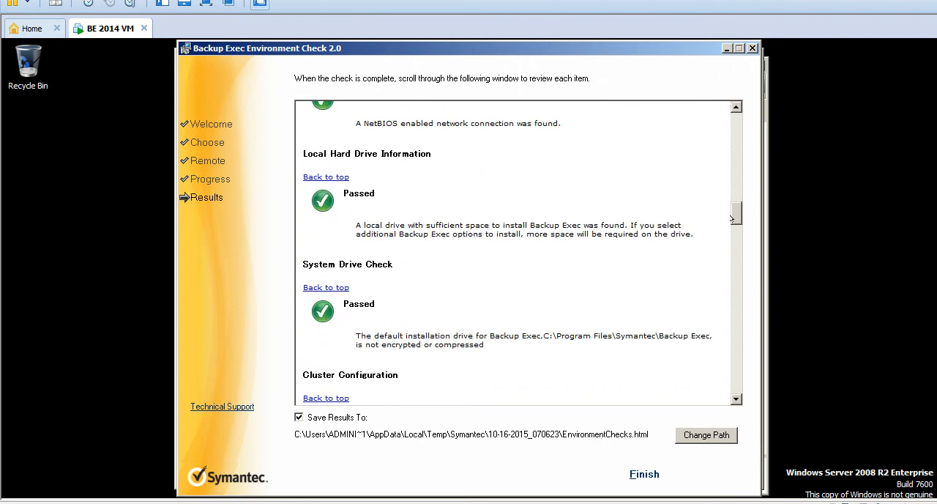
scroll(down, 3)
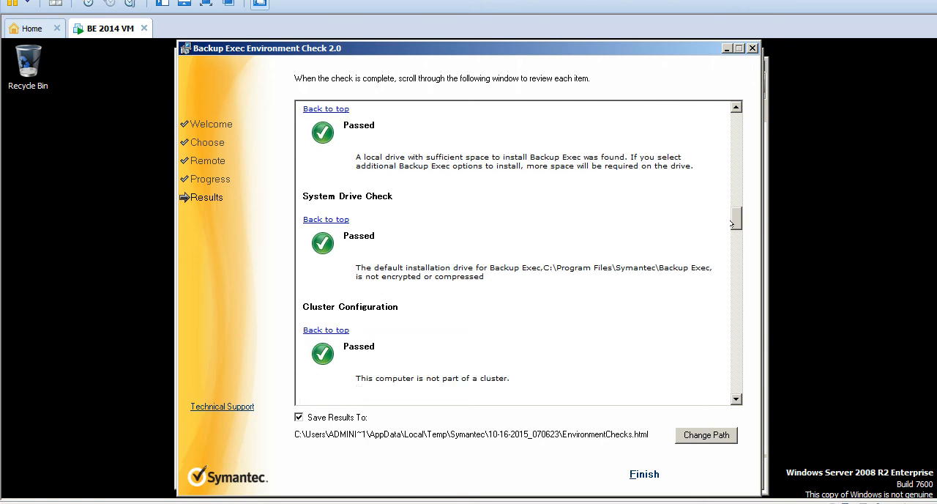
scroll(down, 3)
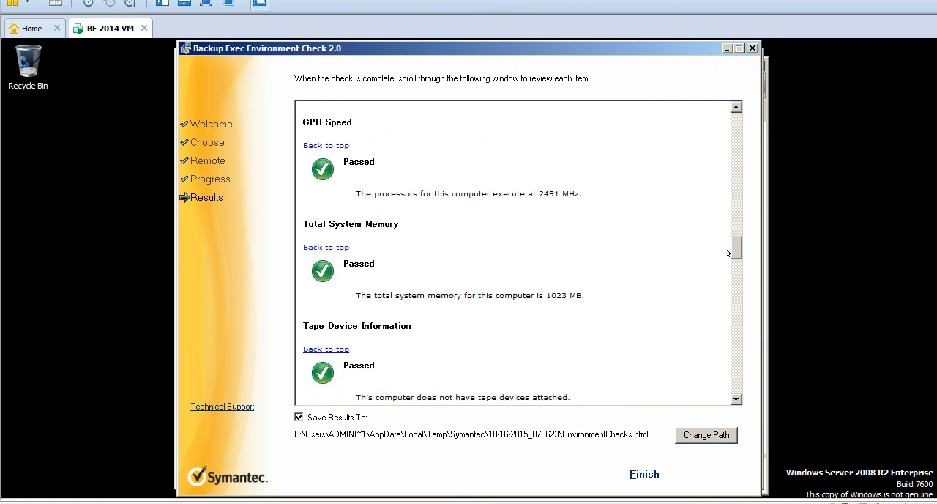
scroll(down, 3)
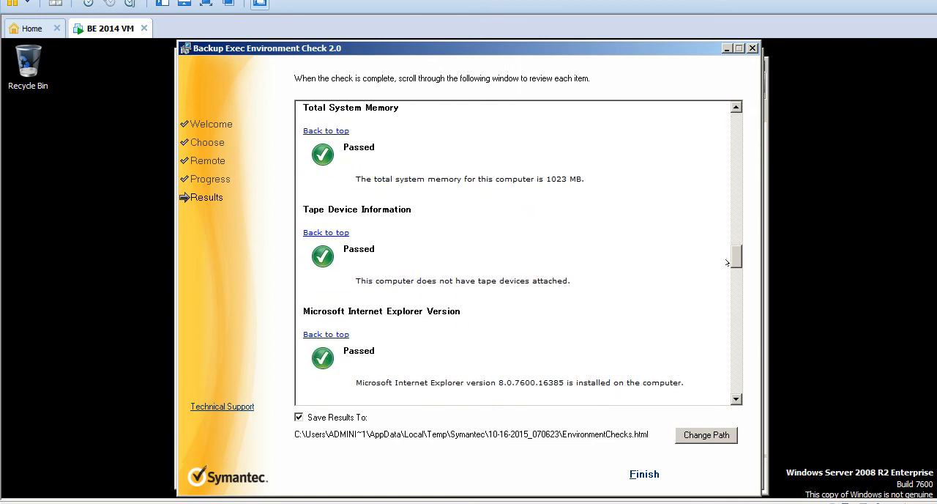
scroll(down, 3)
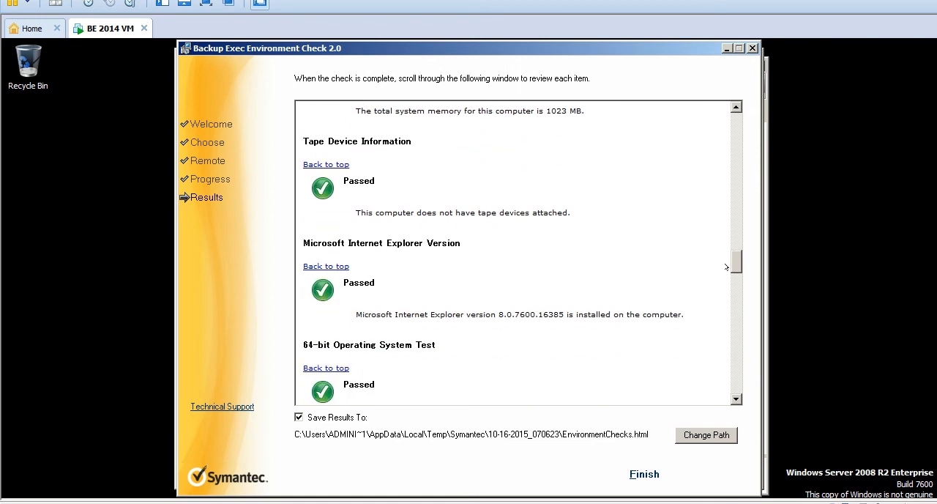
scroll(down, 3)
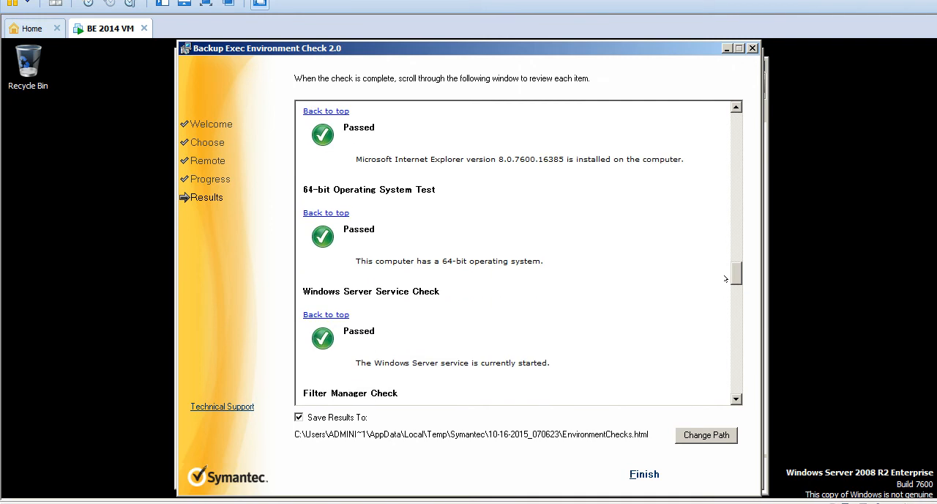
scroll(down, 3)
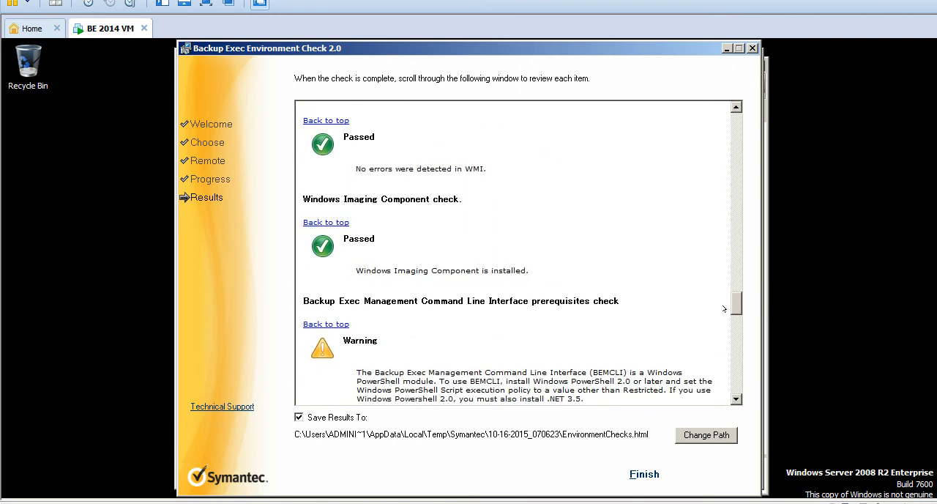
scroll(down, 3)
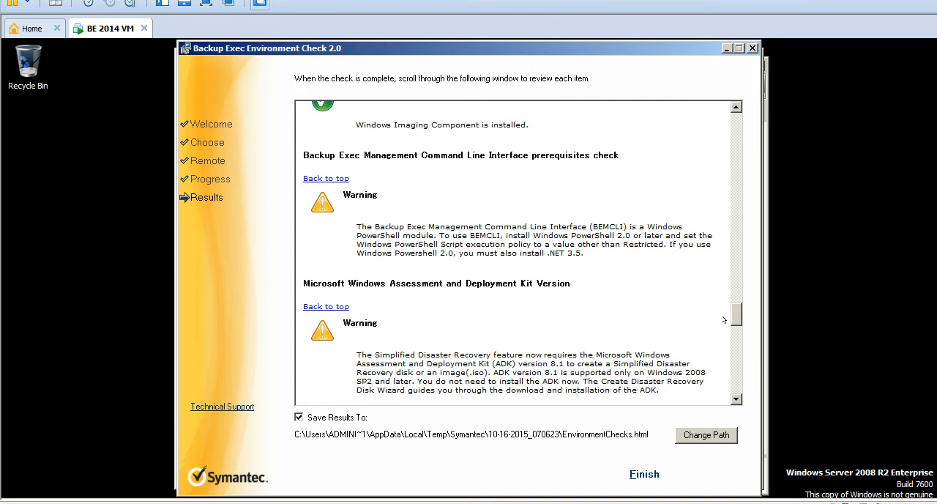
scroll(down, 3)
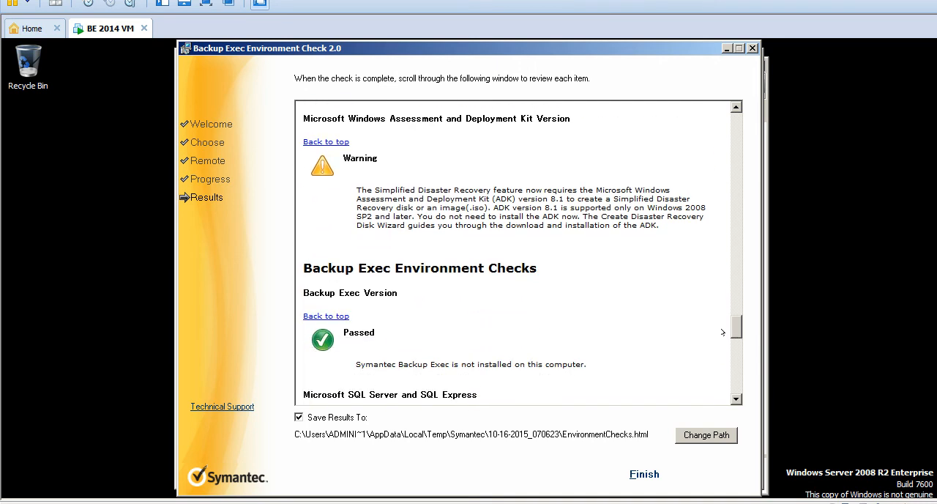
scroll(down, 3)
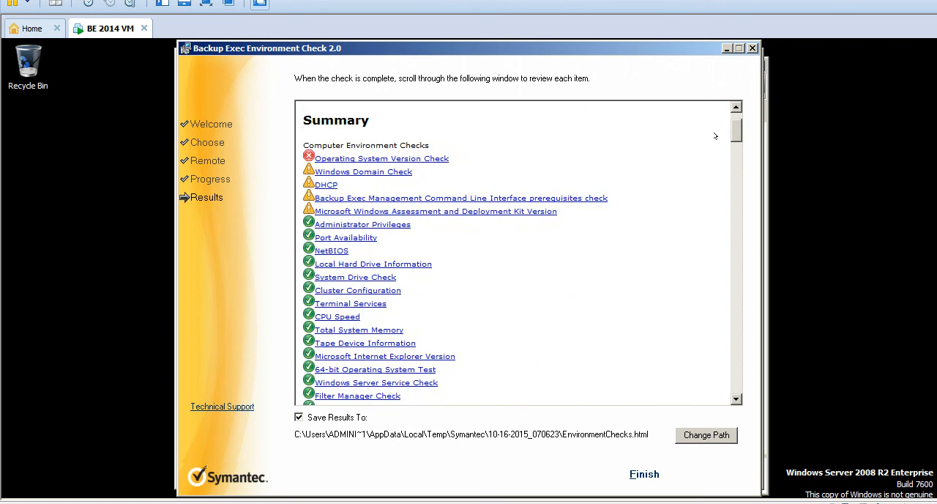
Follow the Operating System Version Check summary link to its Windows Server 2008 R2 failure details.
click(381, 158)
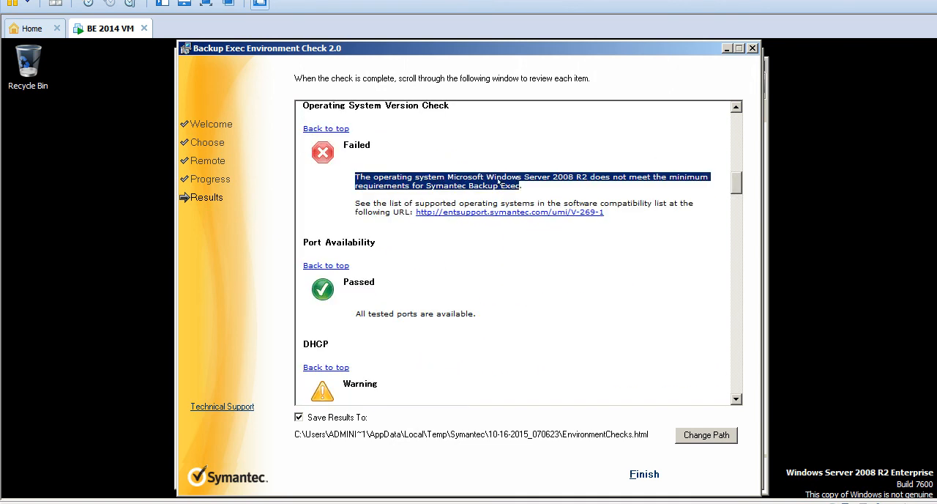
mouse_move(576, 273)
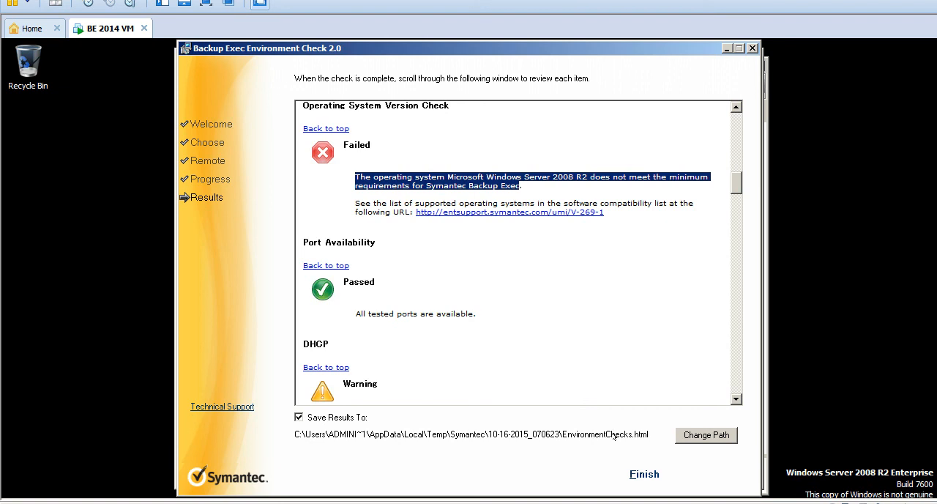
mouse_move(614, 436)
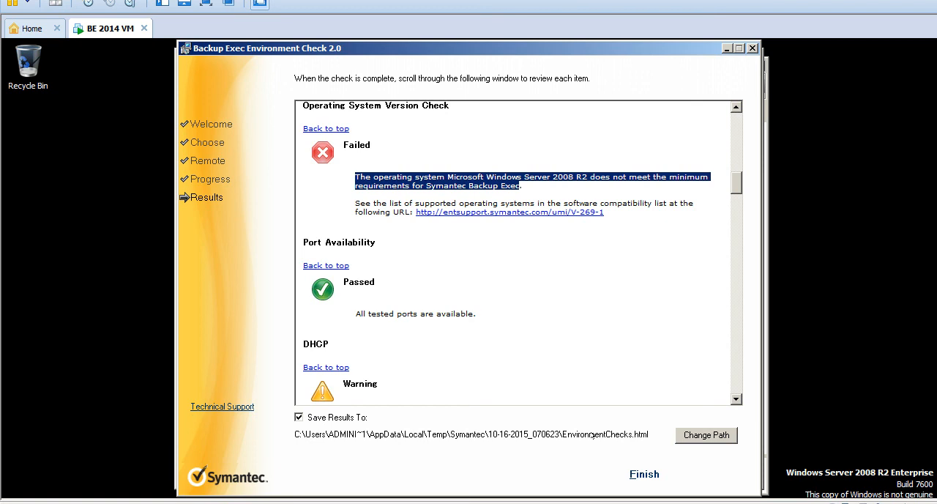
mouse_move(624, 449)
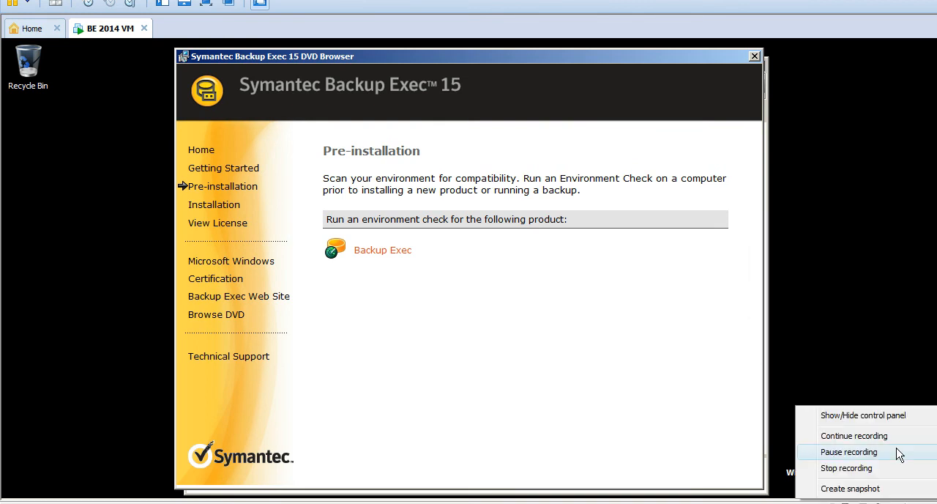
mouse_move(846, 467)
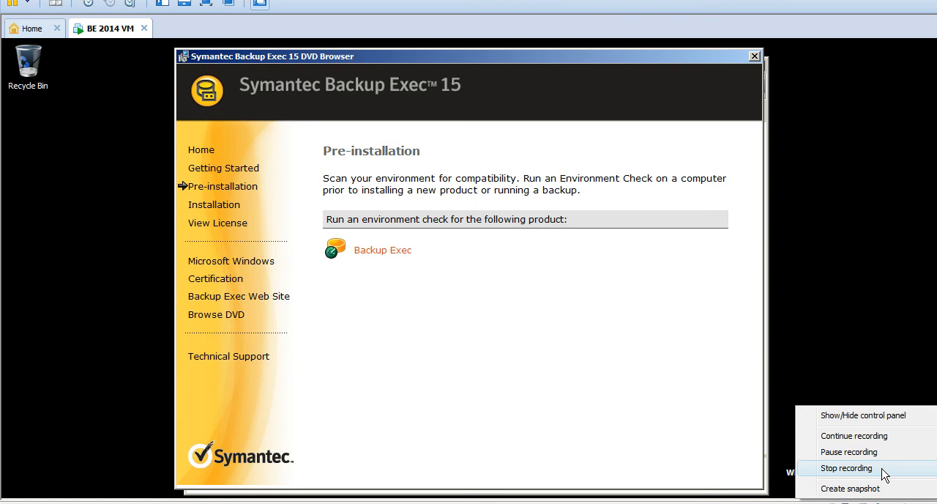